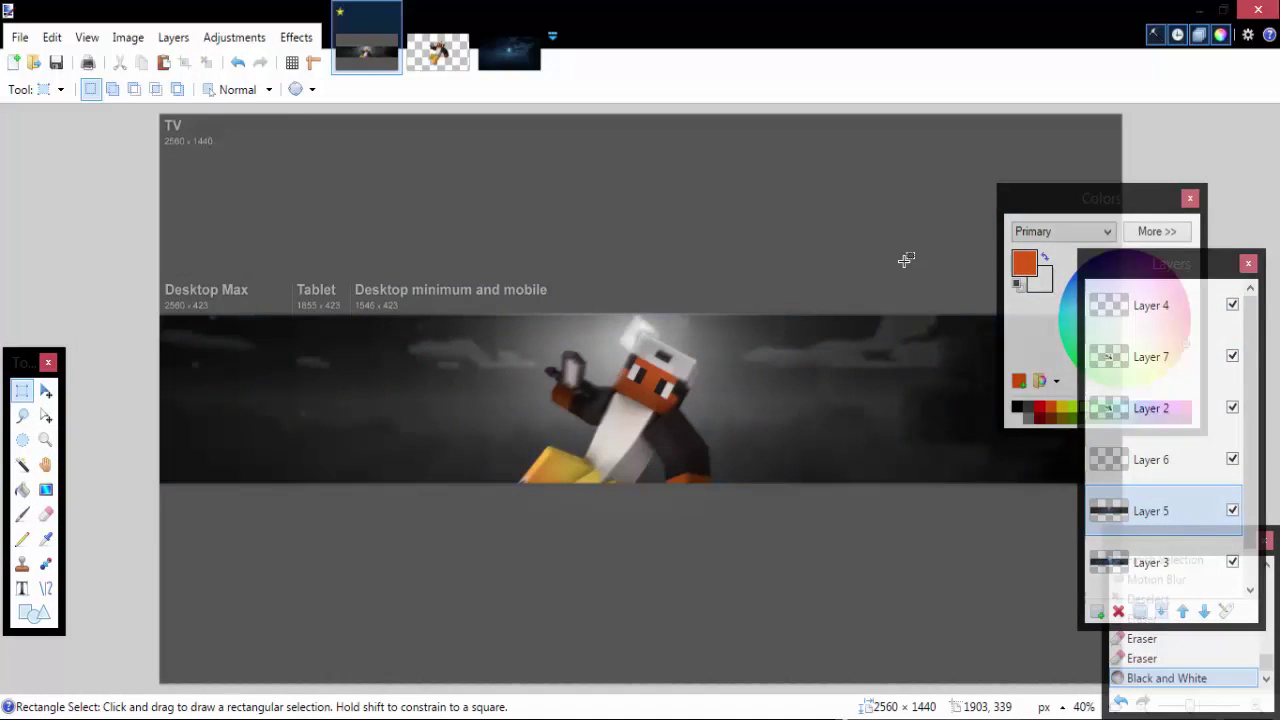
# - Apply a black-and-white adjustment to the banner from the Adjustments menu
pyautogui.click(234, 36)
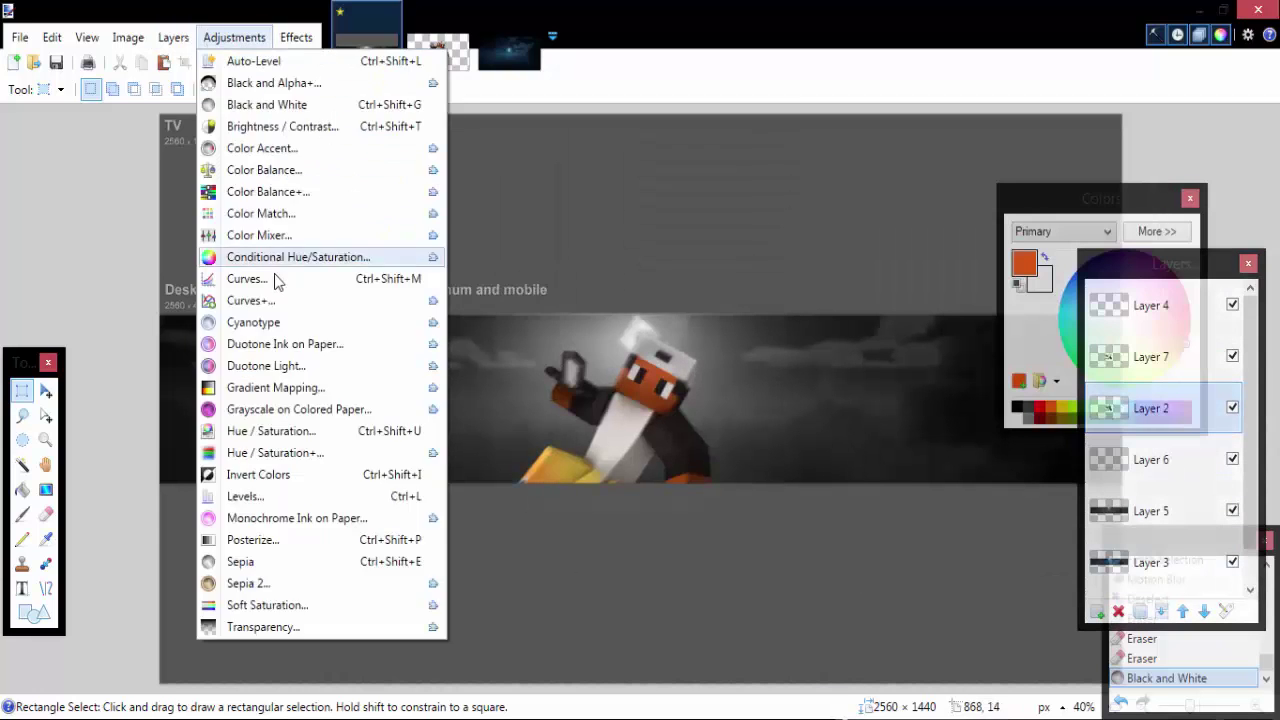
pyautogui.click(298, 256)
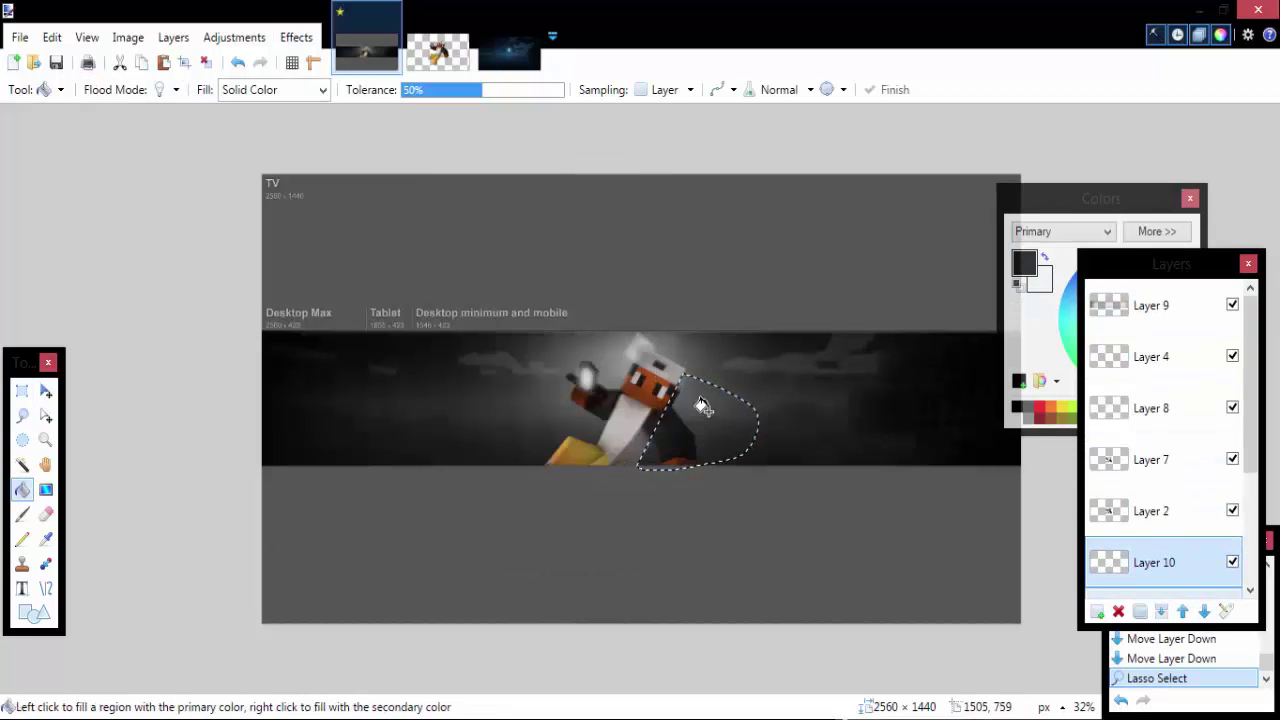
# - Fill the streak selection white, radial-blur it and rotate it to angle from the hand
pyautogui.click(296, 36)
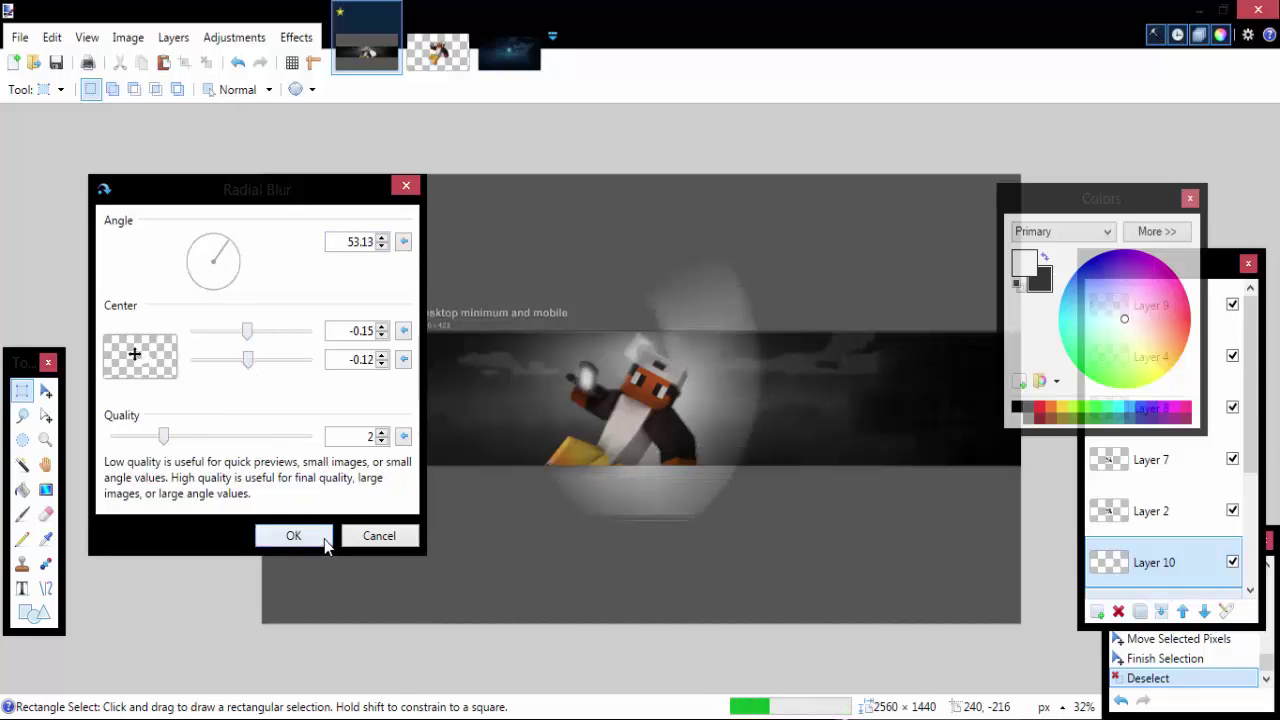
pyautogui.click(292, 536)
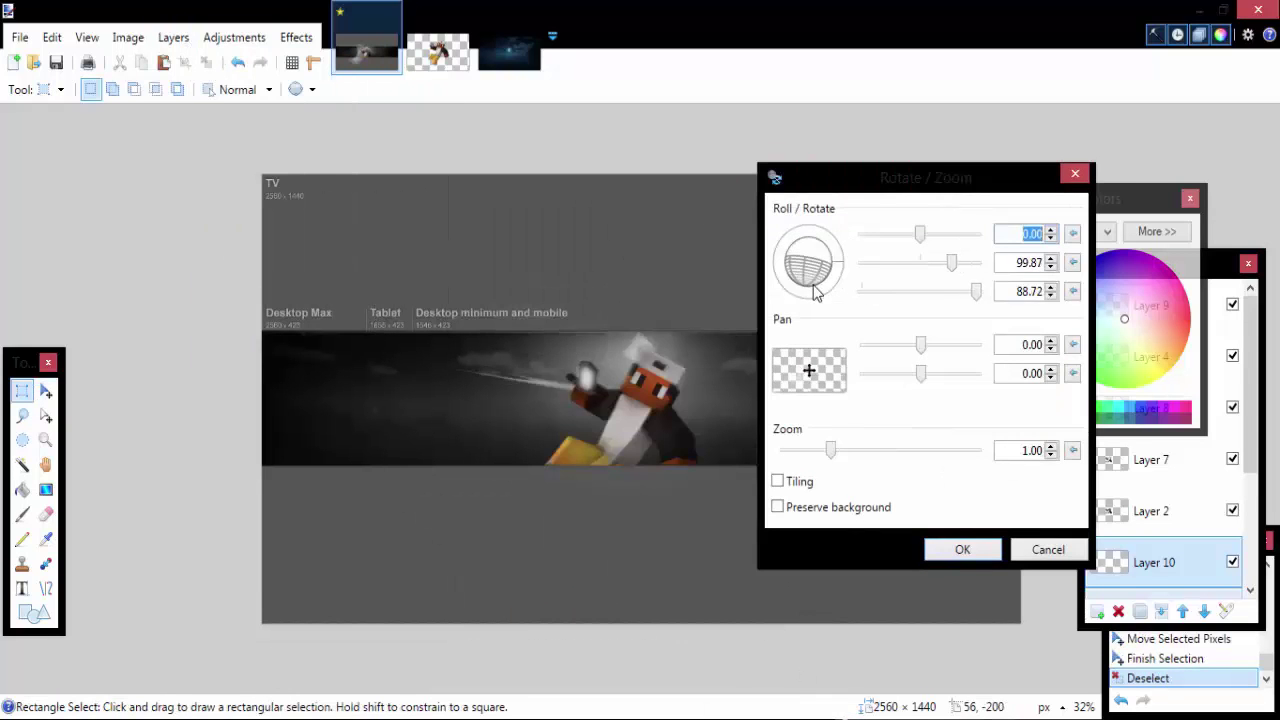
pyautogui.click(960, 548)
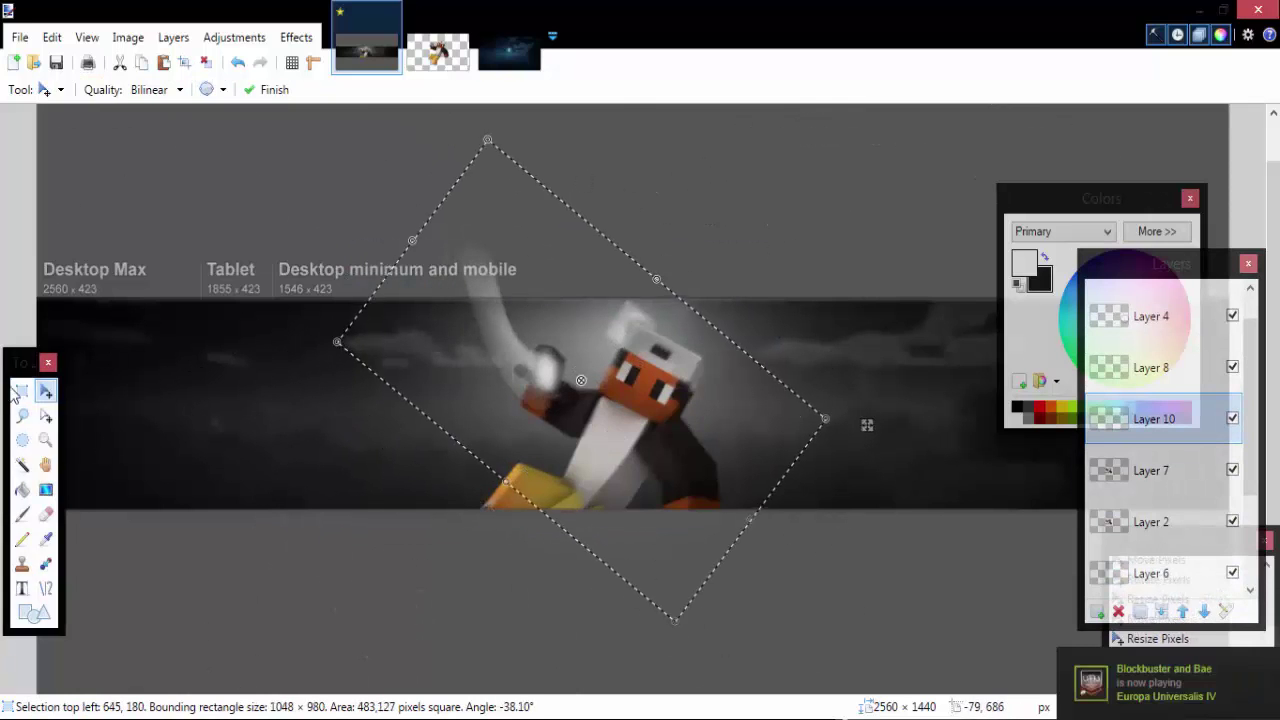
# - Paste the glitter photo as a new layer and set it to Overlay blend mode
pyautogui.click(580, 52)
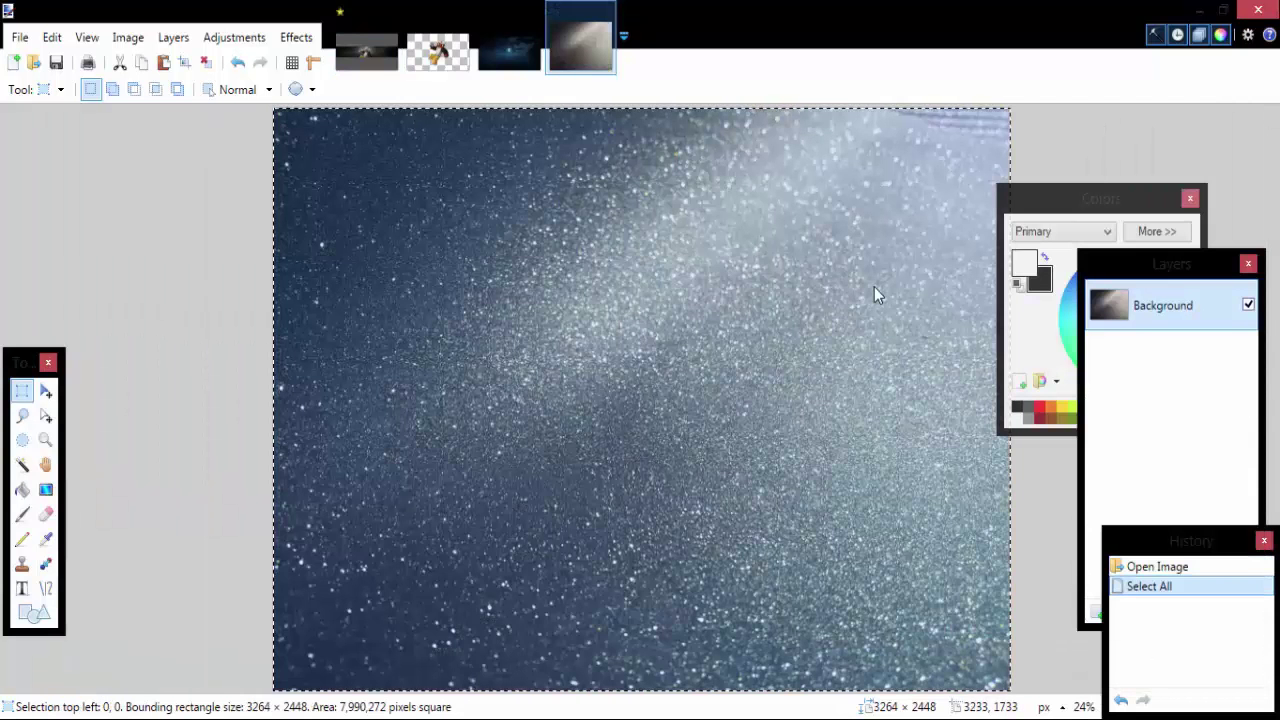
pyautogui.click(366, 52)
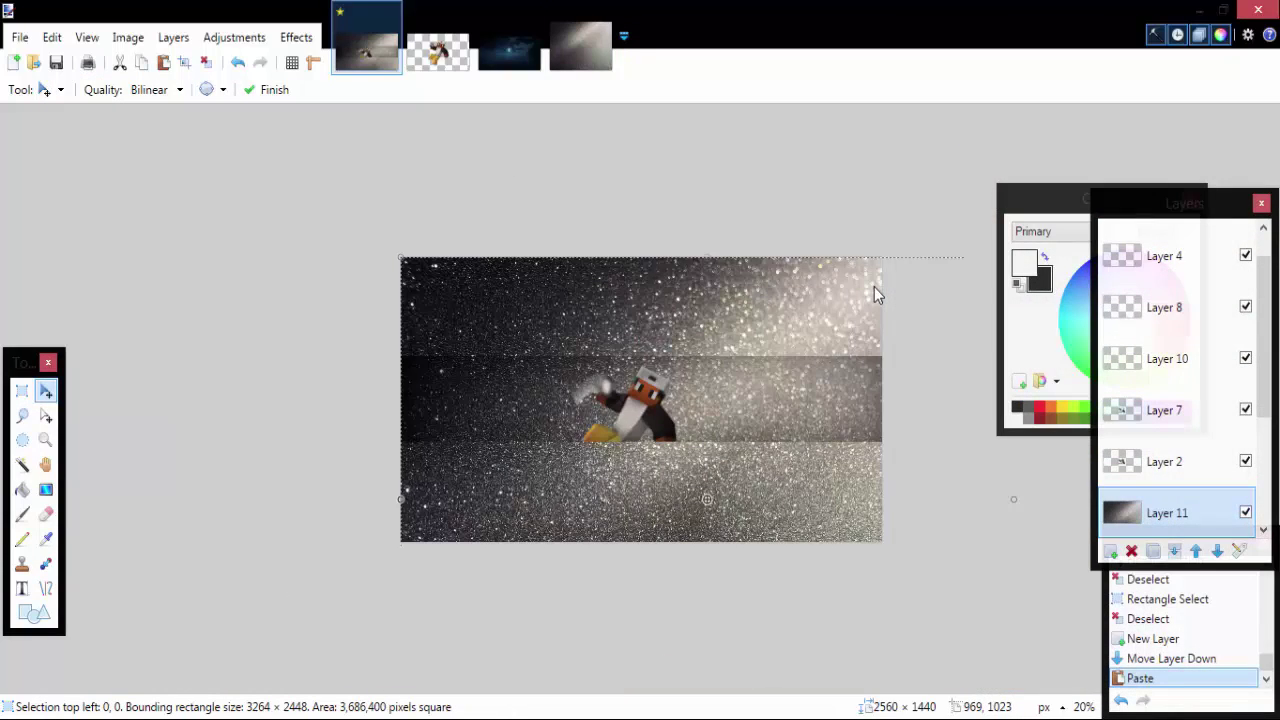
pyautogui.doubleClick(1168, 512)
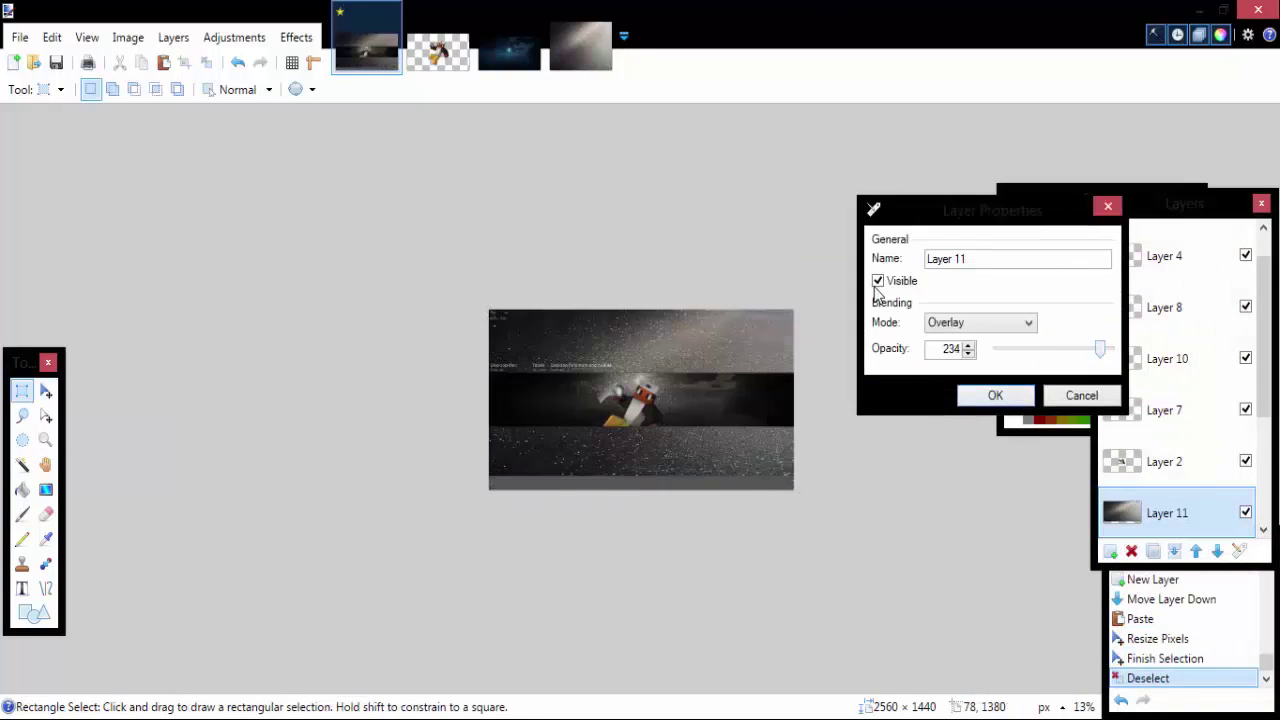
pyautogui.click(996, 396)
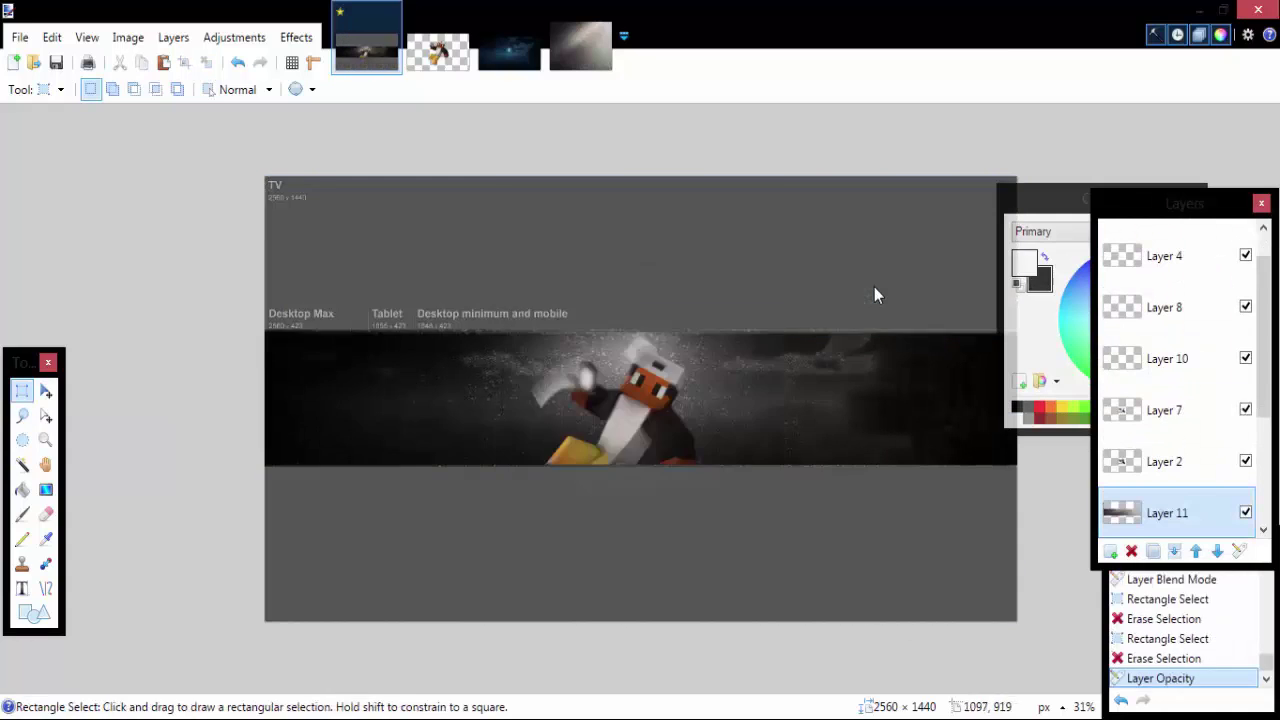
# - Erase glitter from part of the banner with the Eraser
pyautogui.click(44, 512)
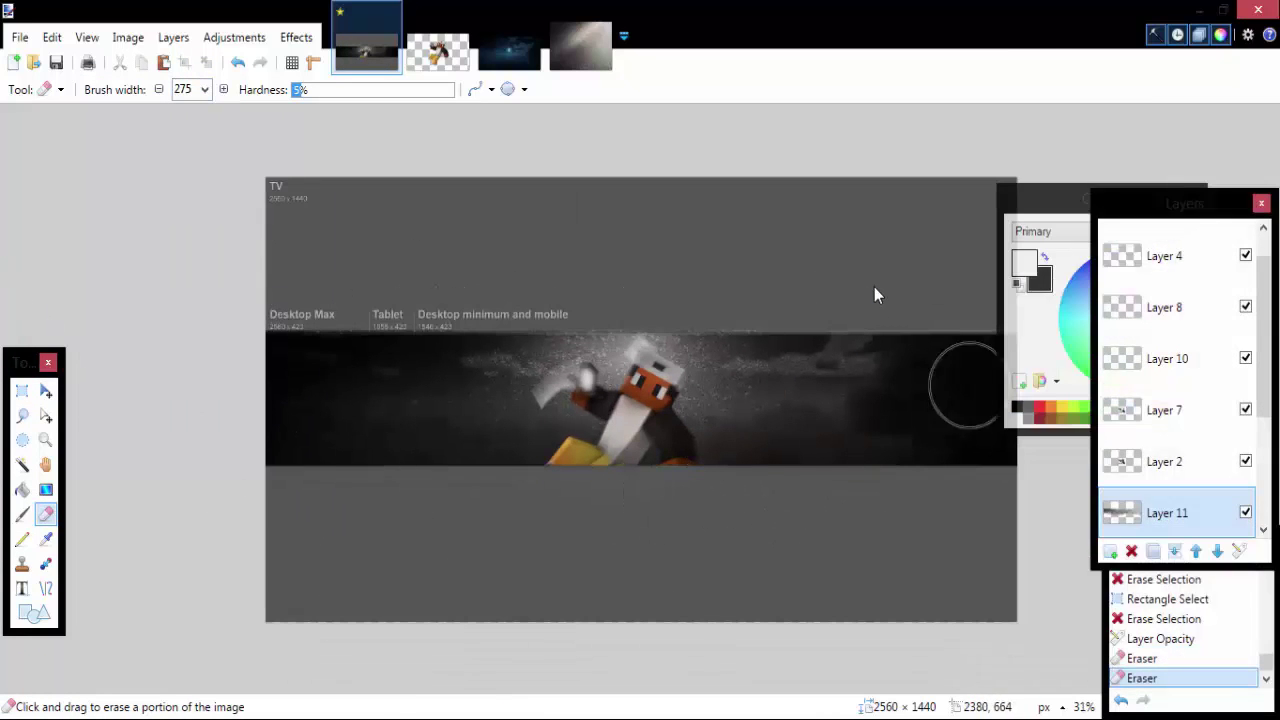
pyautogui.click(204, 88)
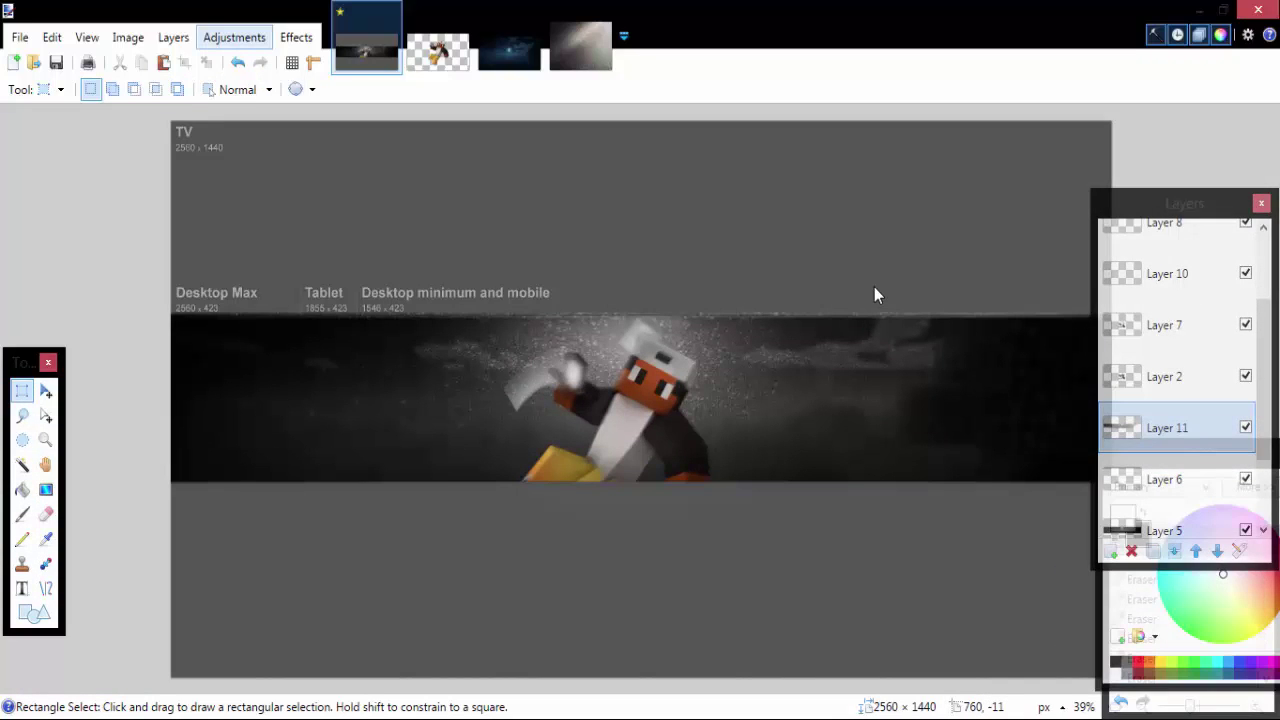
# - Tint the glitter layer with Hue 143 and Saturation 83
pyautogui.click(234, 36)
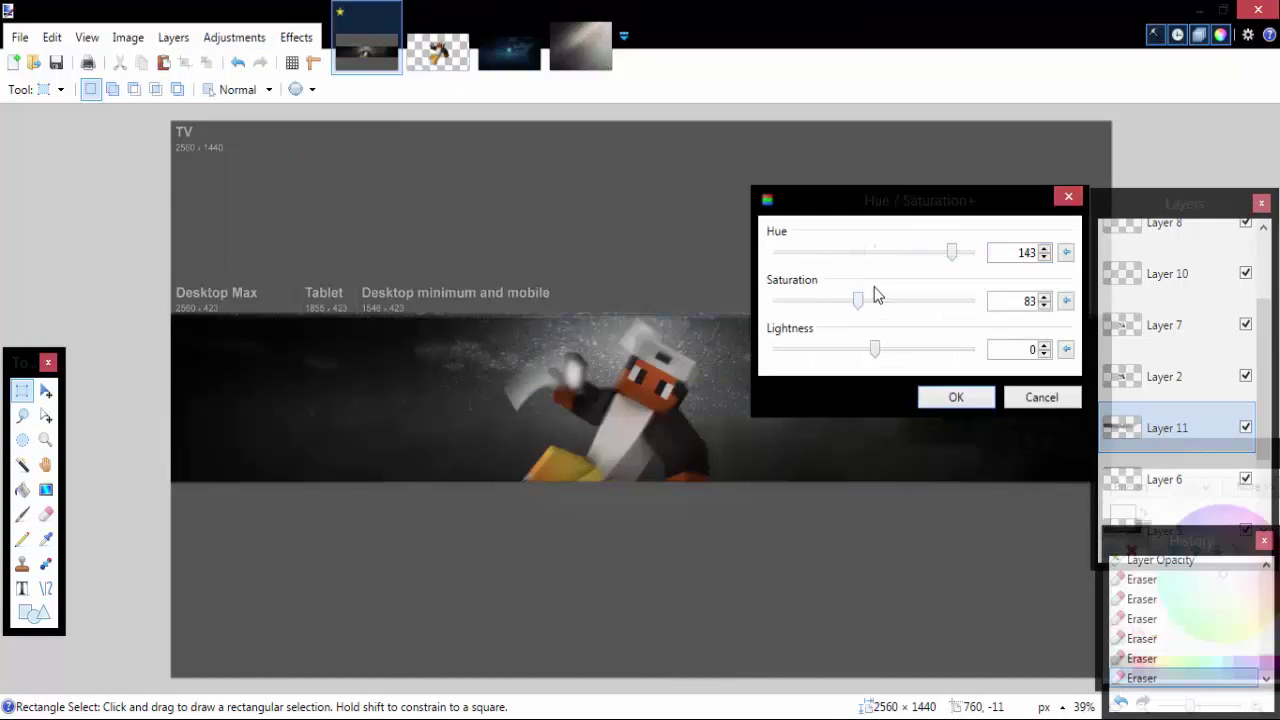
pyautogui.click(956, 396)
pyautogui.write('XIPHRR')
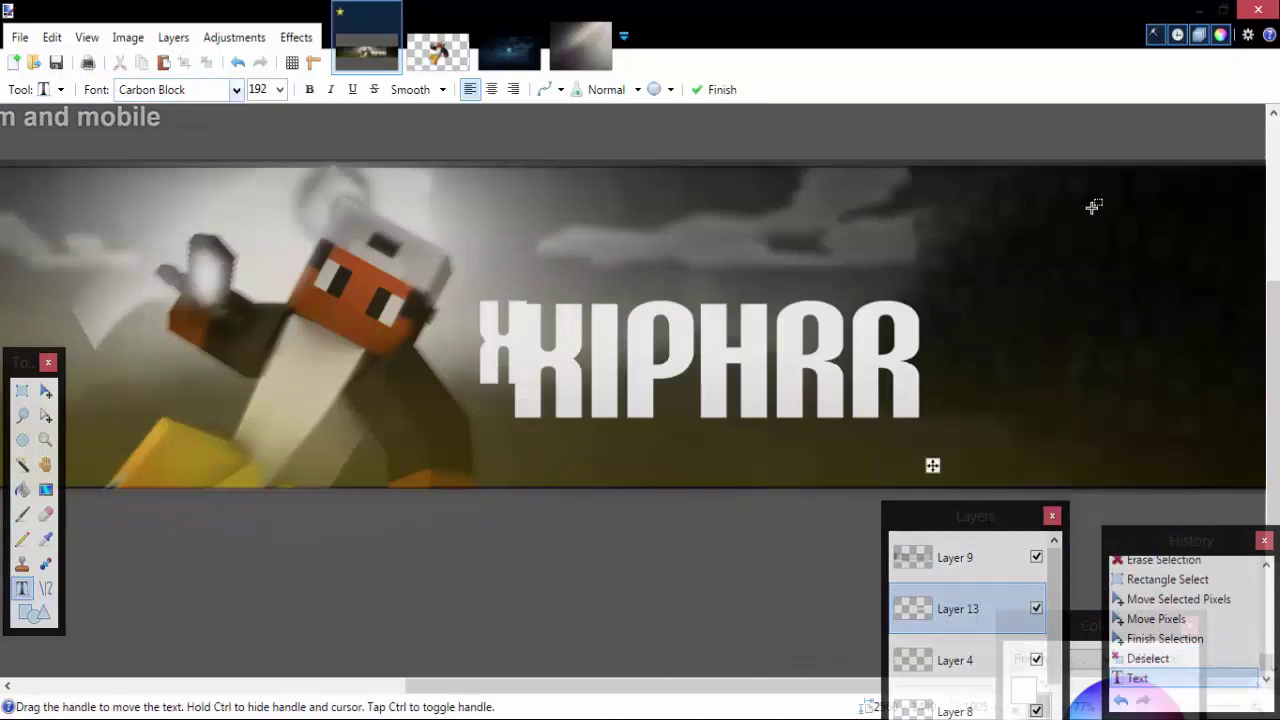
# - Browse the font list to give the KIPHRR title a thin typeface like Devil Breeze
pyautogui.click(176, 88)
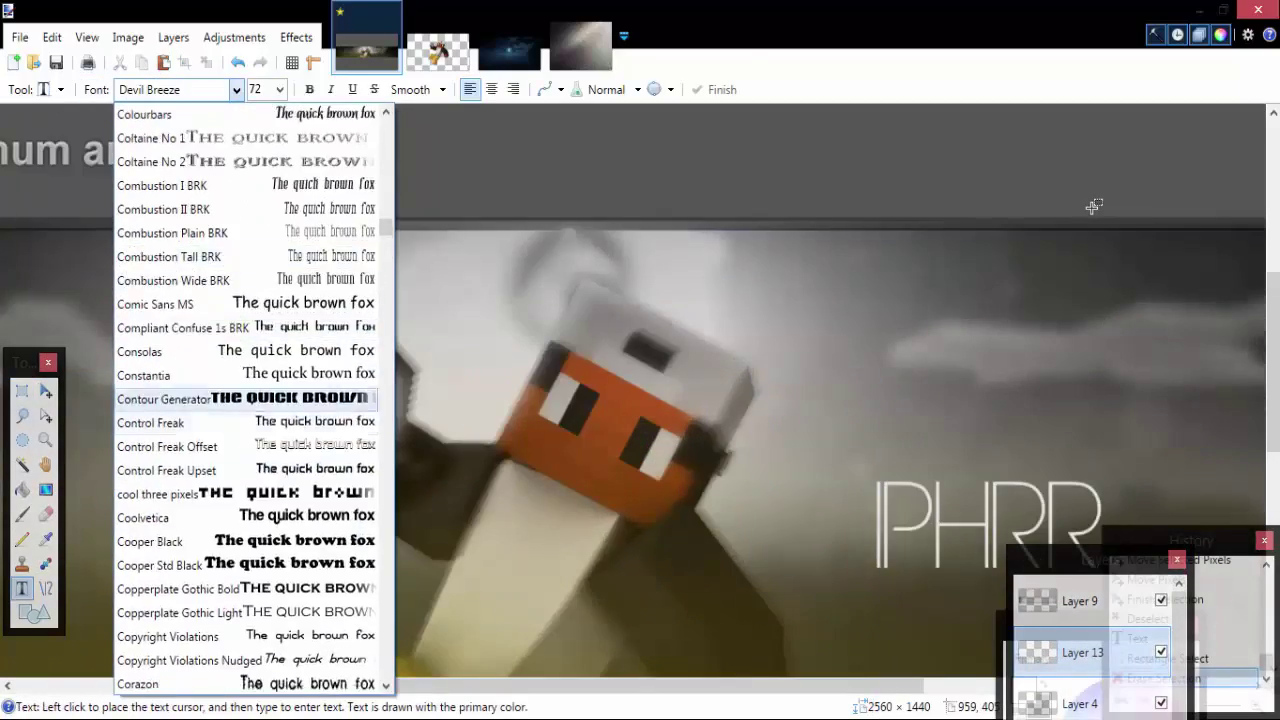
pyautogui.scroll(-3)
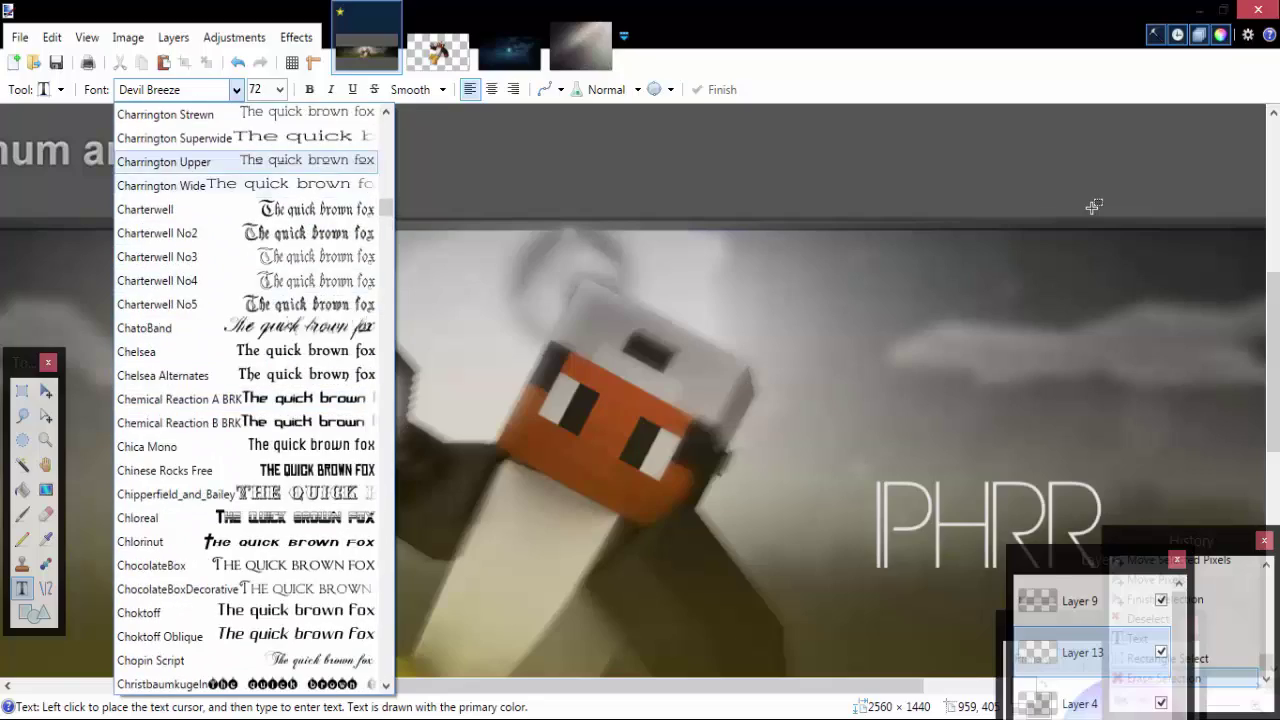